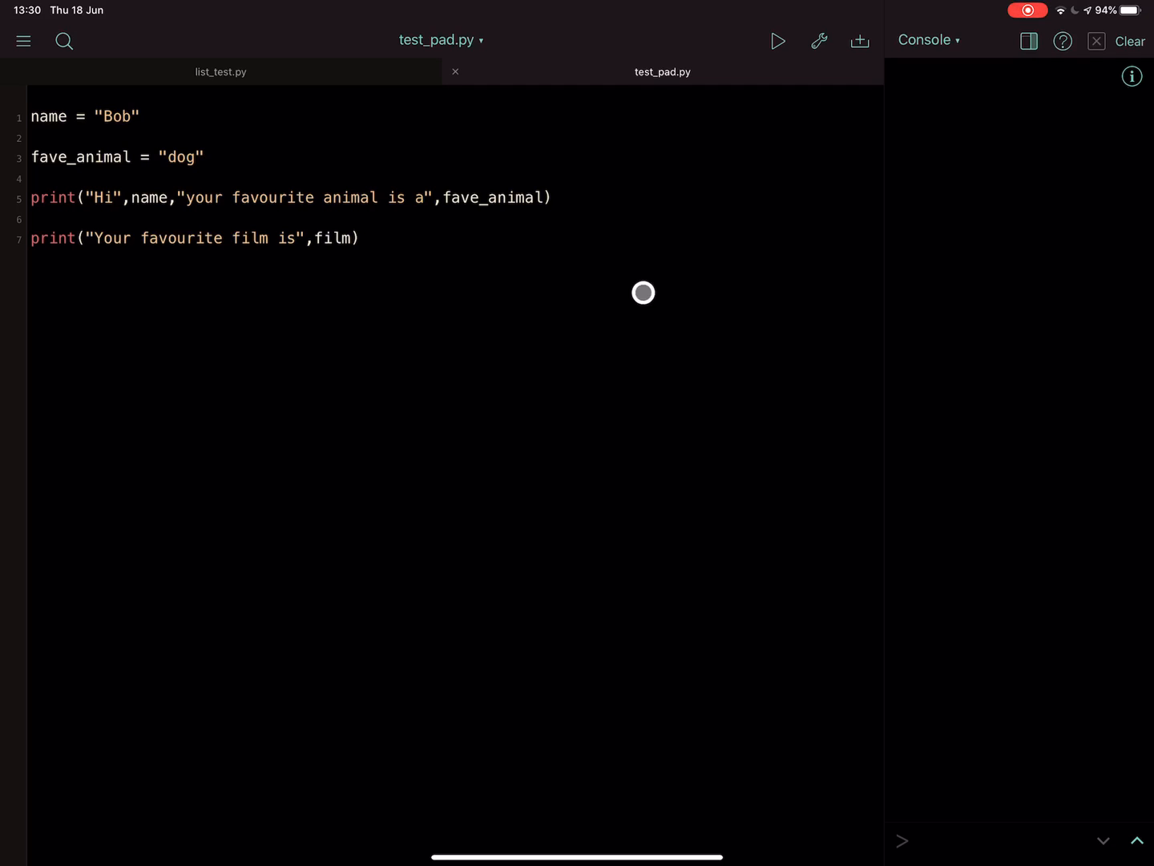
{"action": "mouse_move", "coordinate": [297, 264]}
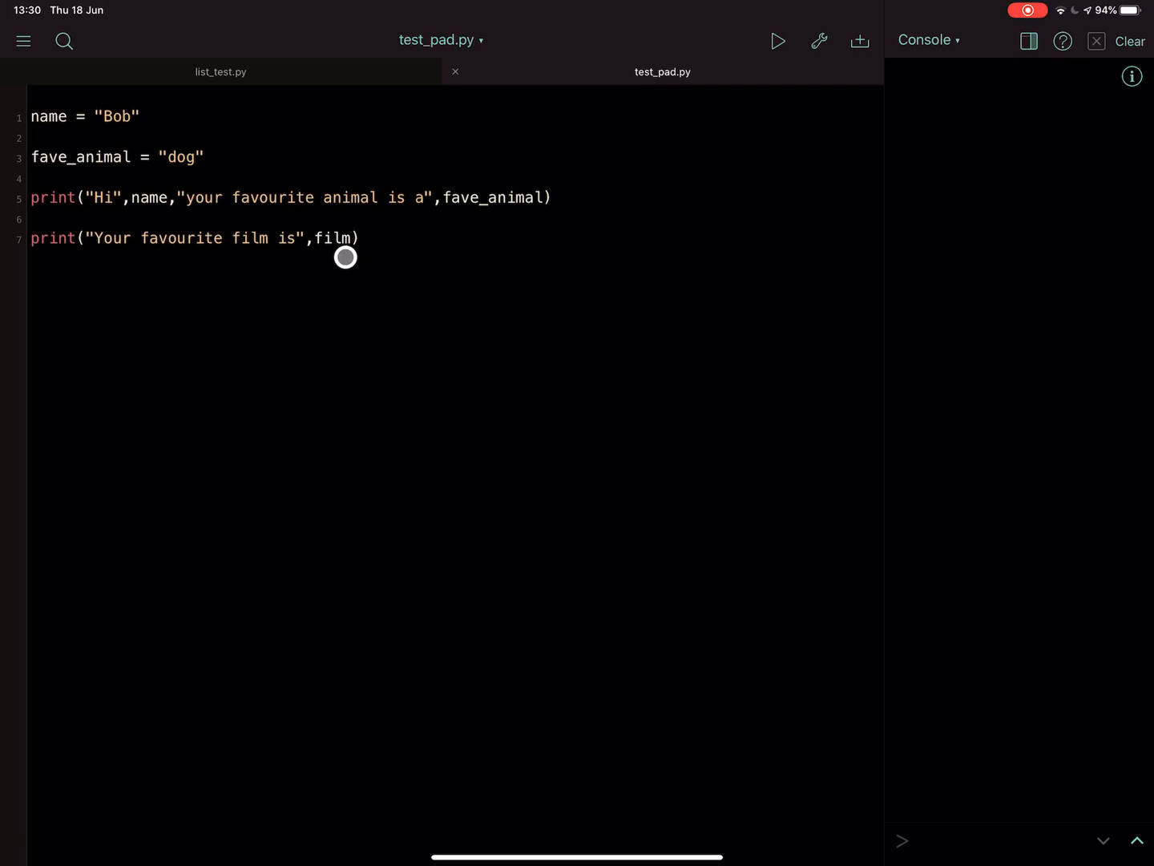
{"action": "mouse_move", "coordinate": [337, 255]}
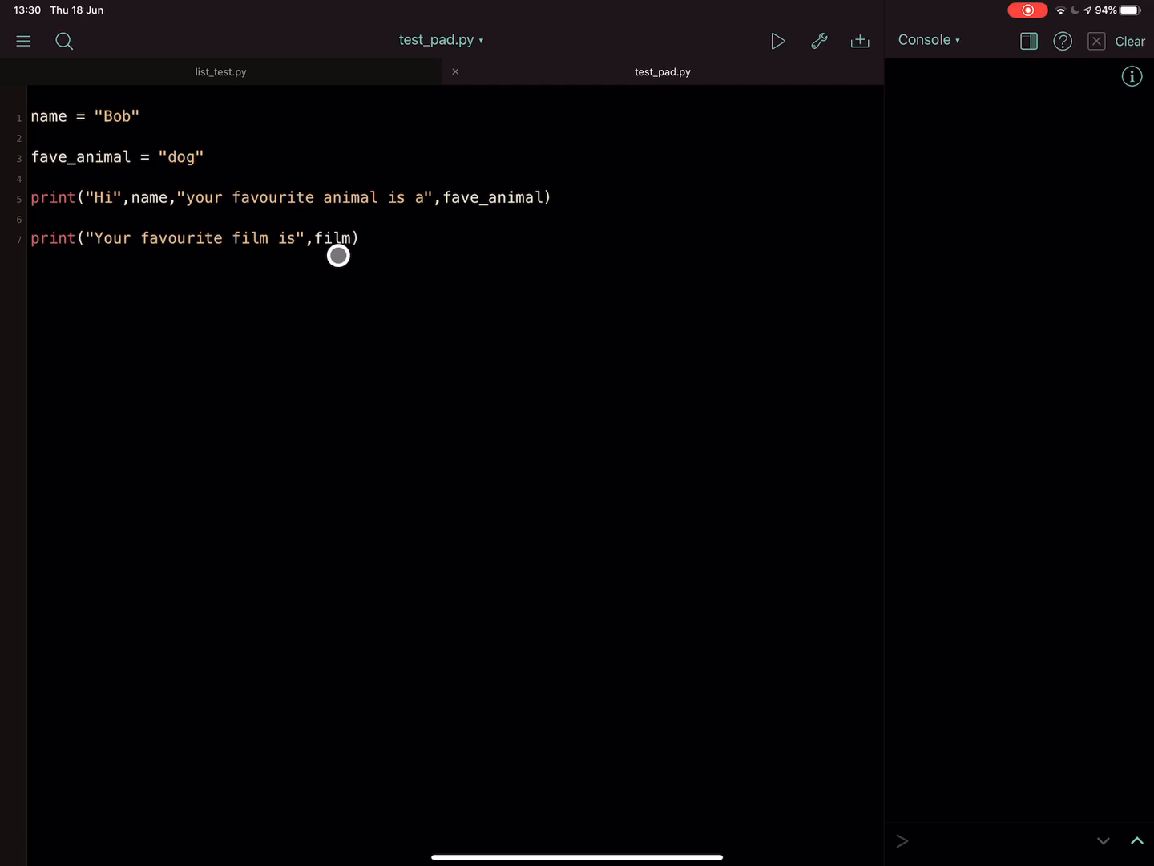
{"action": "mouse_move", "coordinate": [14, 148]}
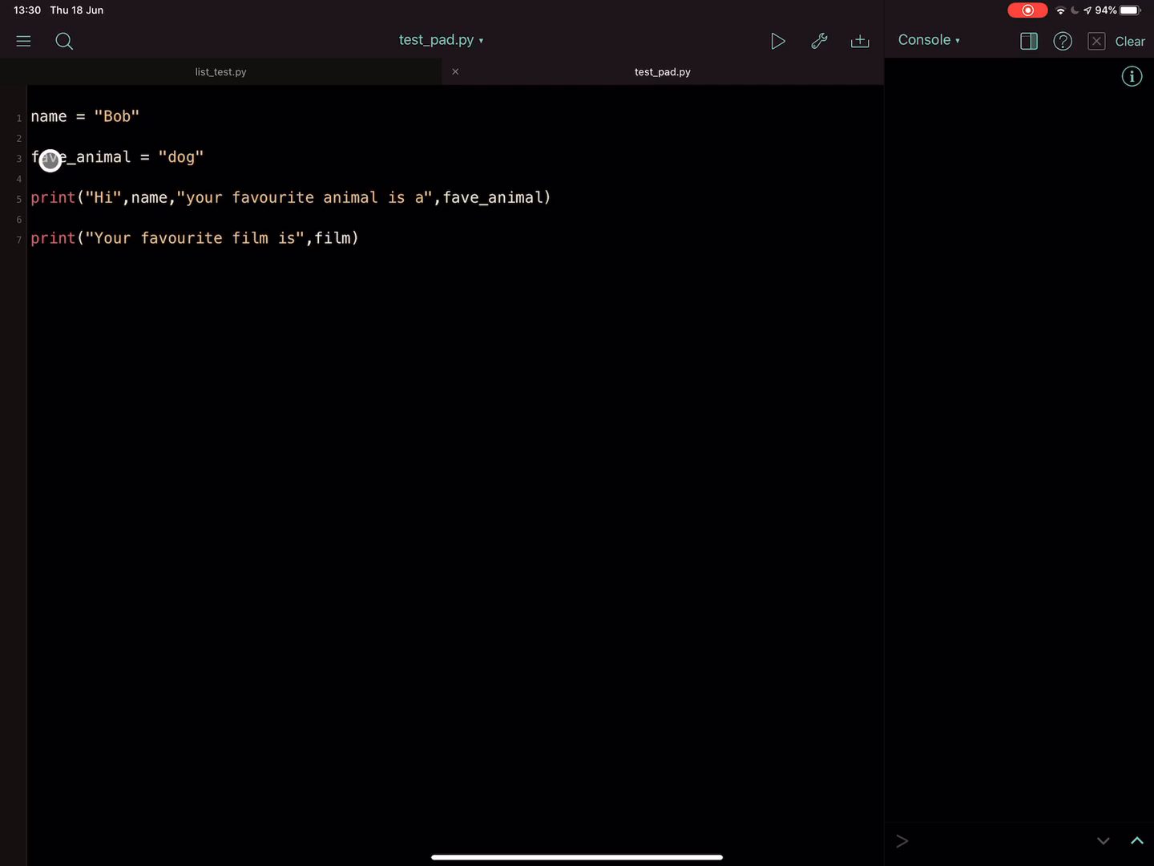
{"action": "mouse_move", "coordinate": [314, 240]}
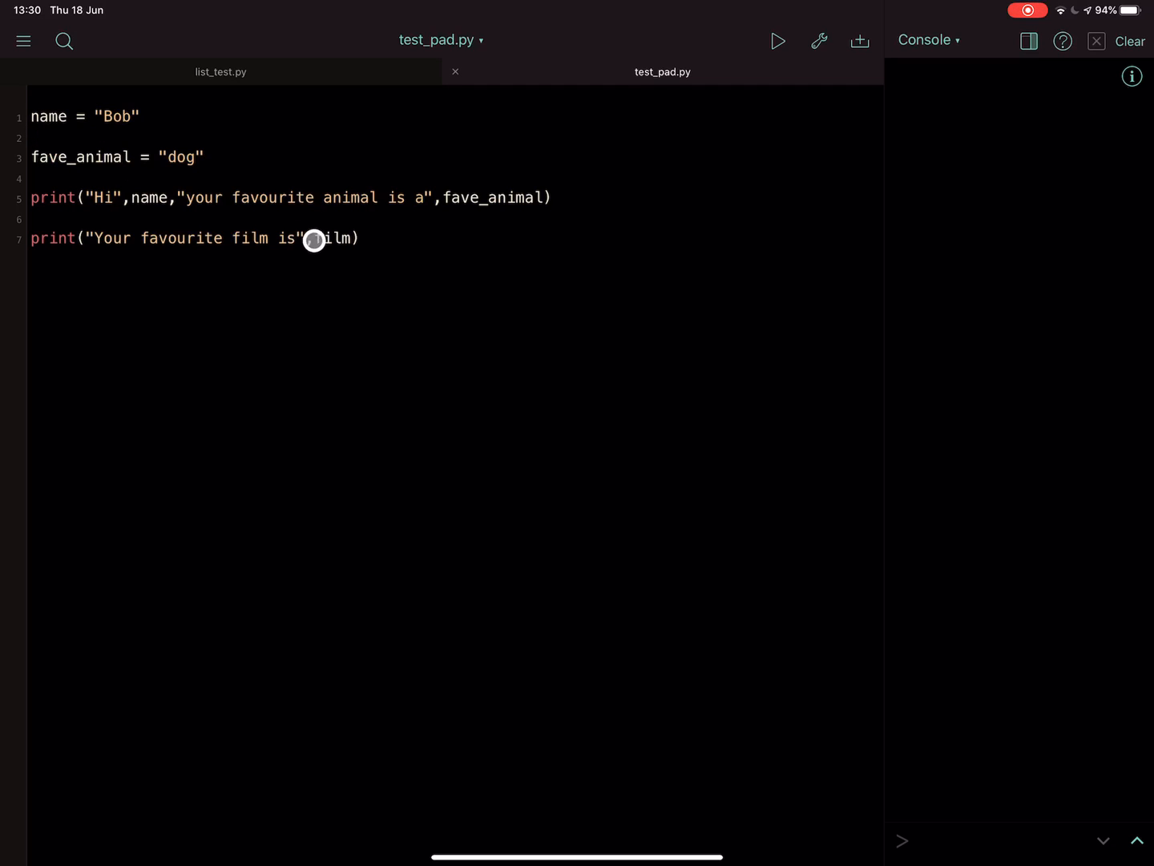
Run test_pad.py to raise the NameError that name 'film' is not defined on line 7
{"action": "left_click", "coordinate": [778, 41]}
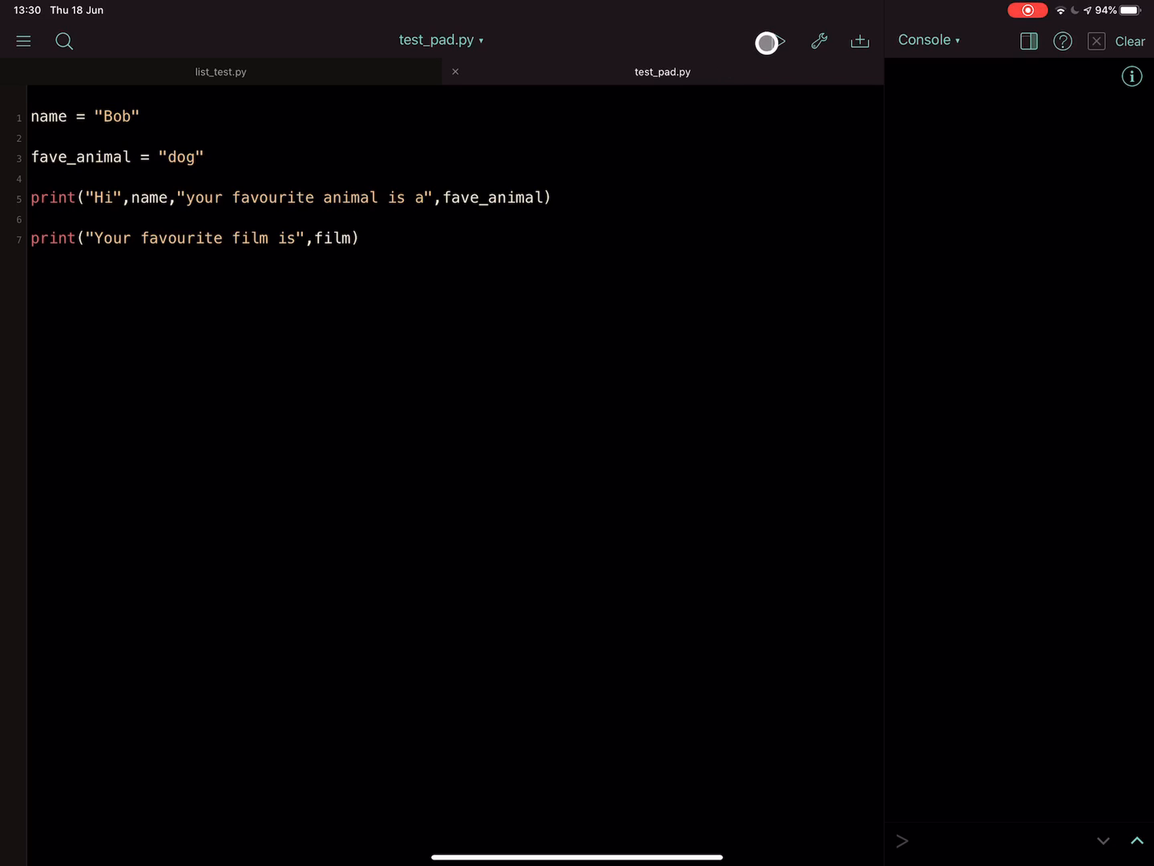
{"action": "left_click", "coordinate": [769, 42]}
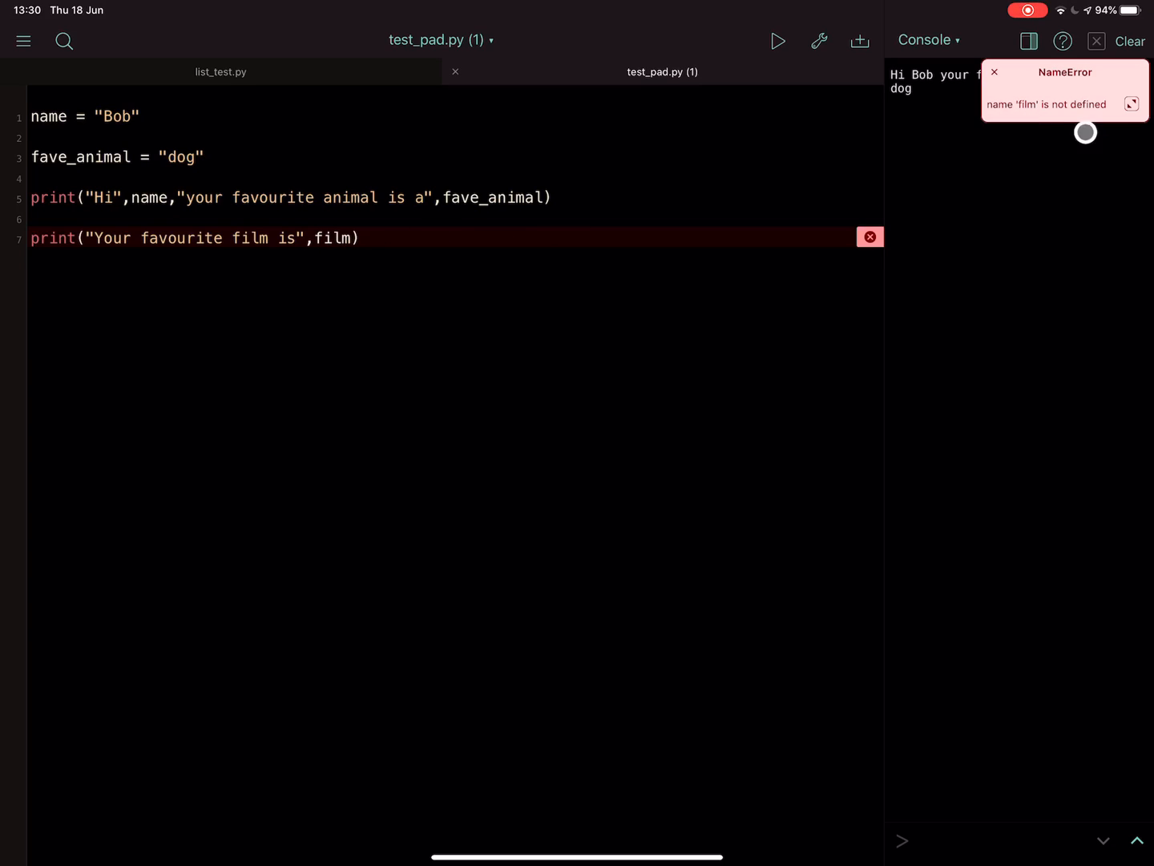
Add the line film = "Alien" on a new line after fave_animal
{"action": "left_click", "coordinate": [994, 72]}
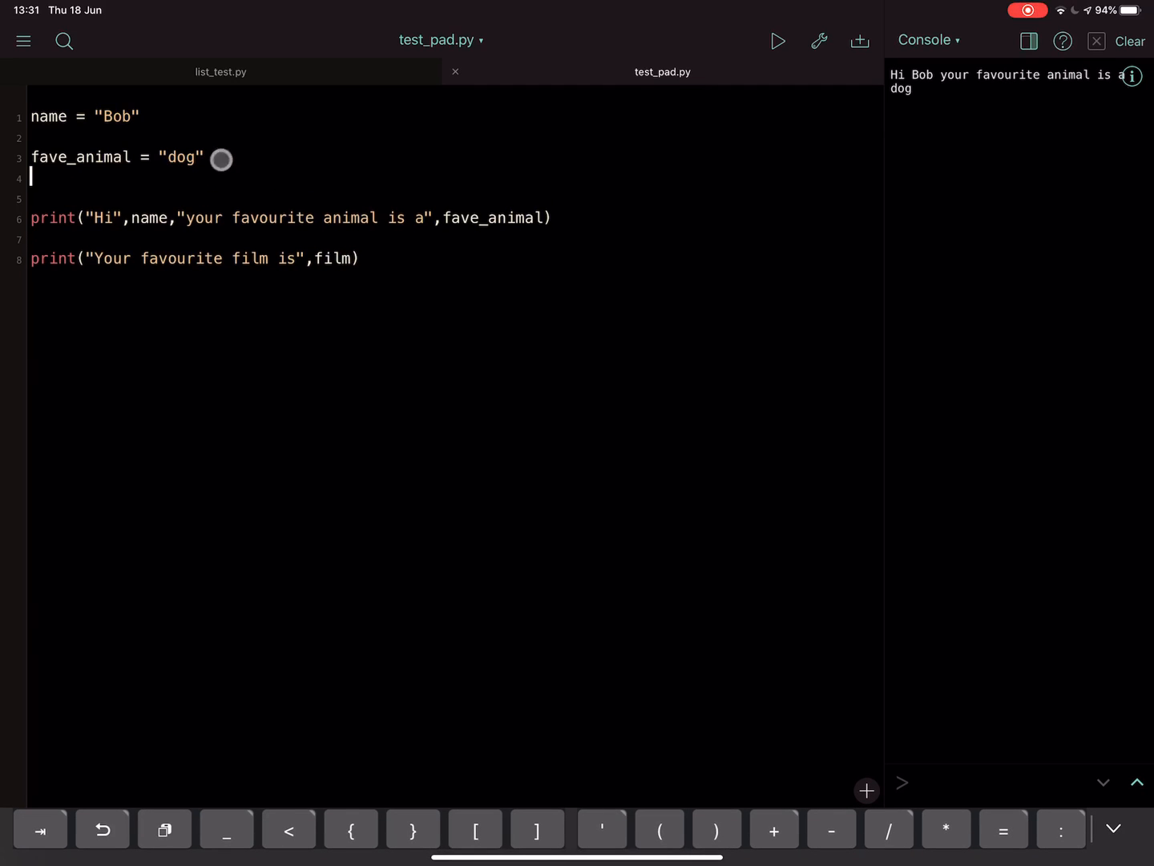
{"action": "type", "text": "film"}
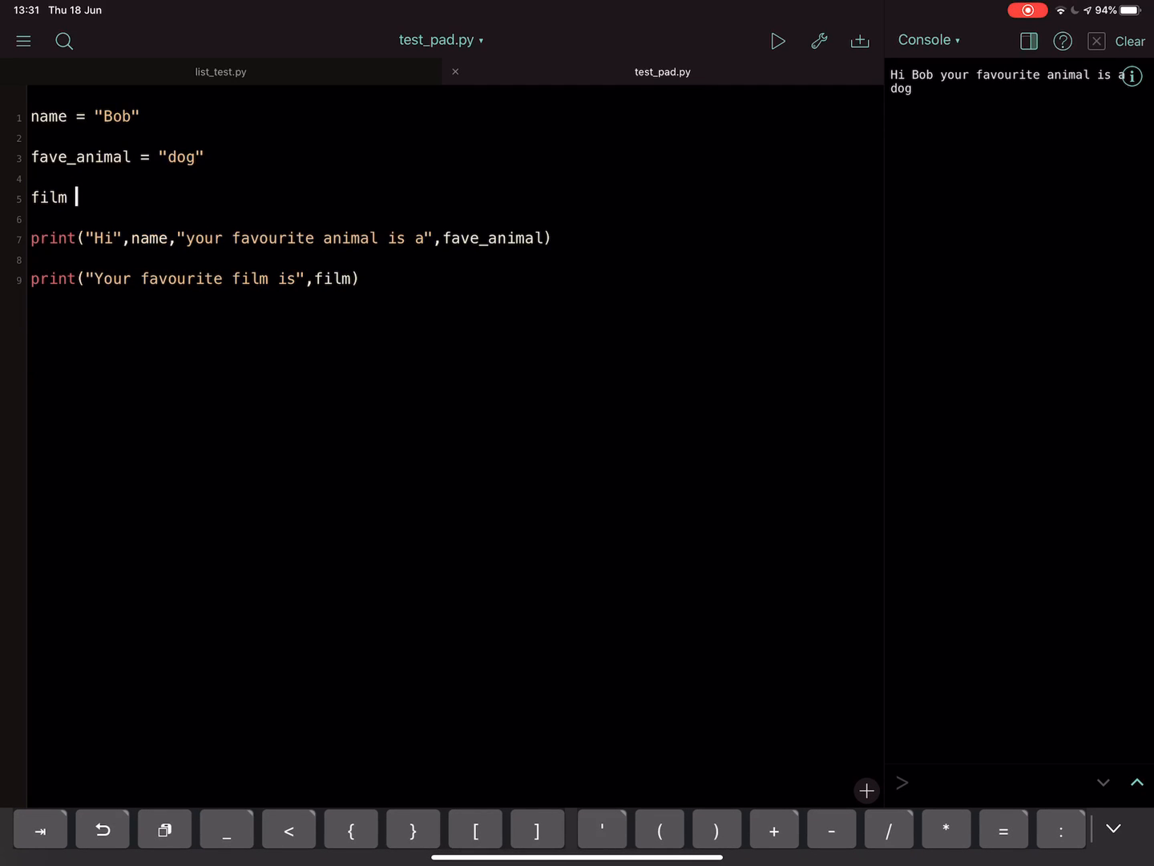
{"action": "type", "text": "= \"Al\""}
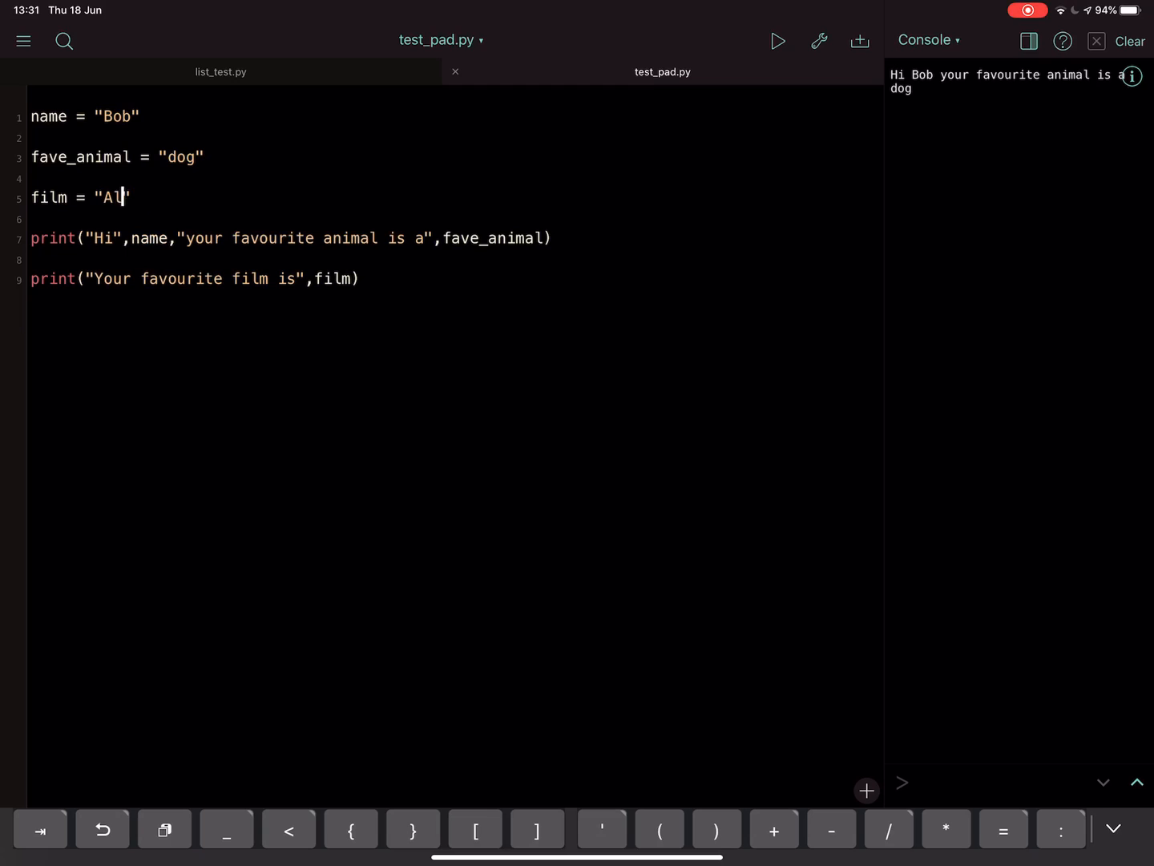
{"action": "type", "text": "ien"}
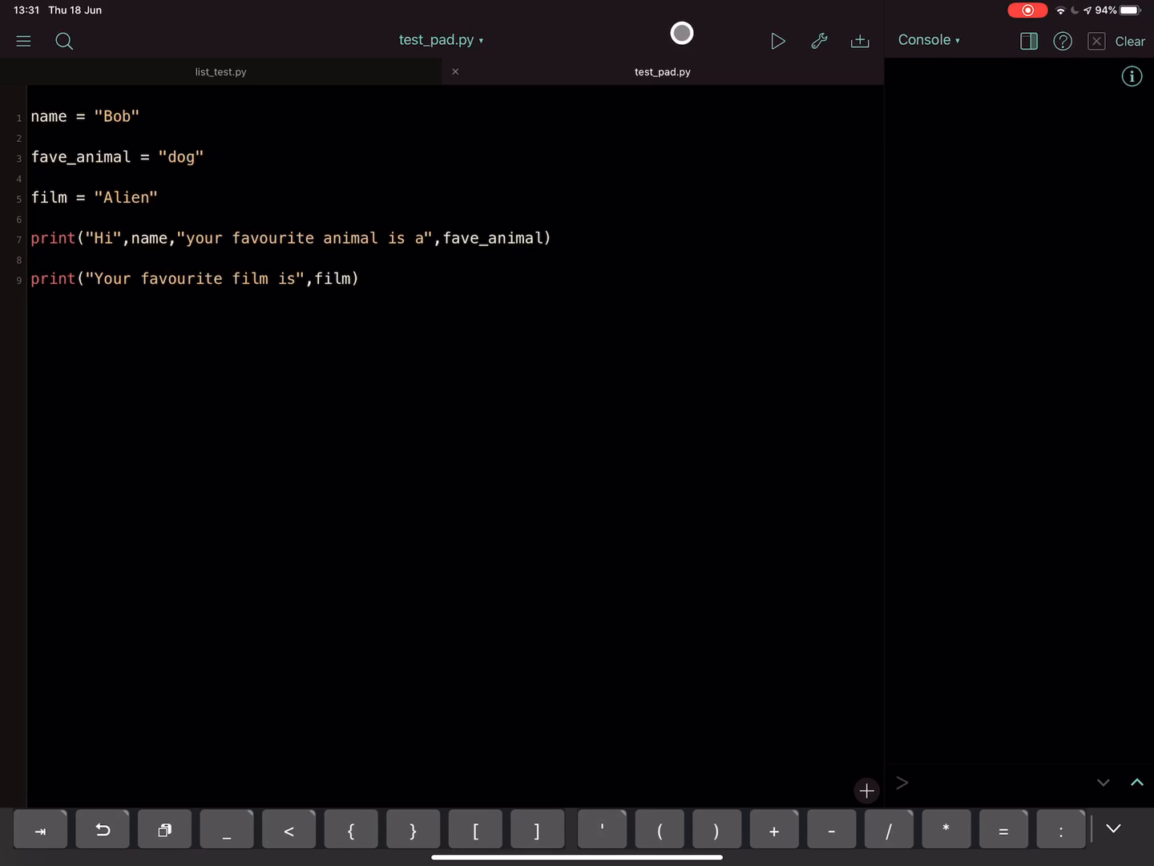
Run the script so it prints Your favourite film is Alien without errors
{"action": "left_click", "coordinate": [776, 42]}
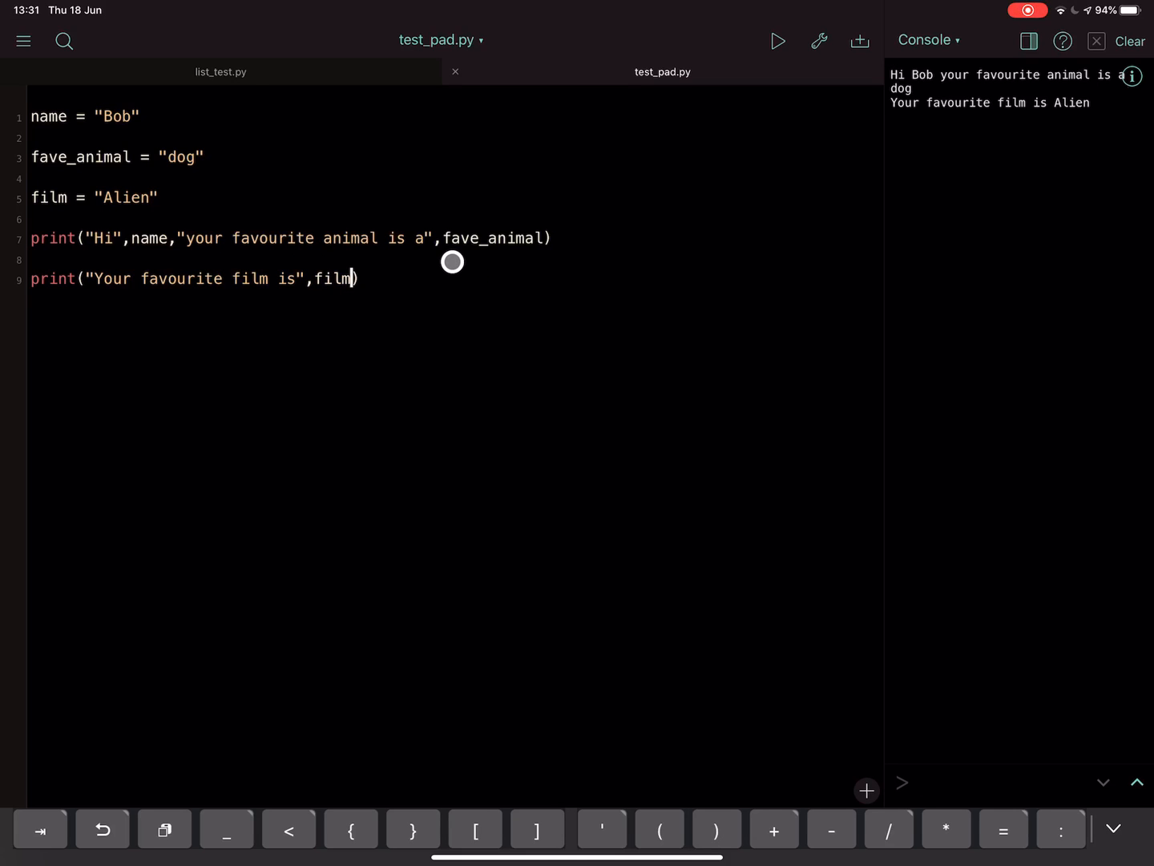
Misspell film as films in the last print line and rerun to hit the NameError
{"action": "type", "text": "s"}
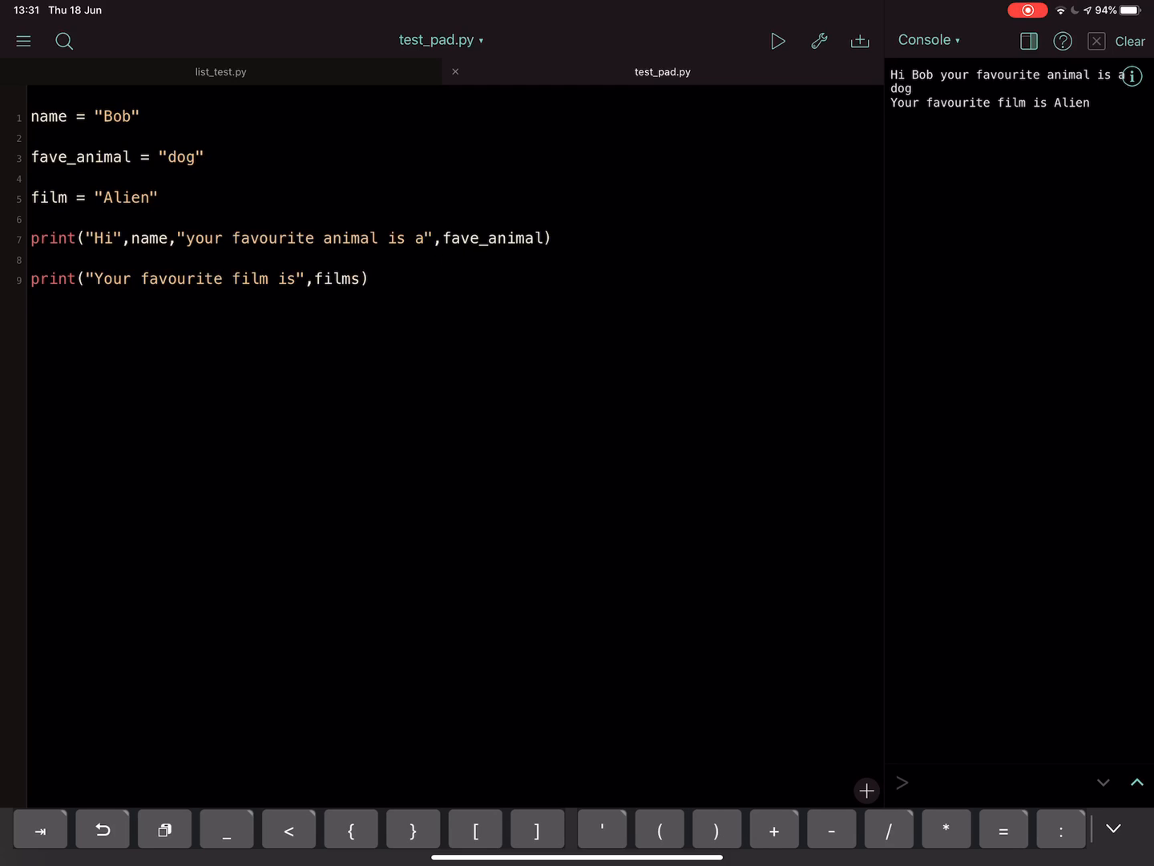
{"action": "left_click", "coordinate": [369, 279]}
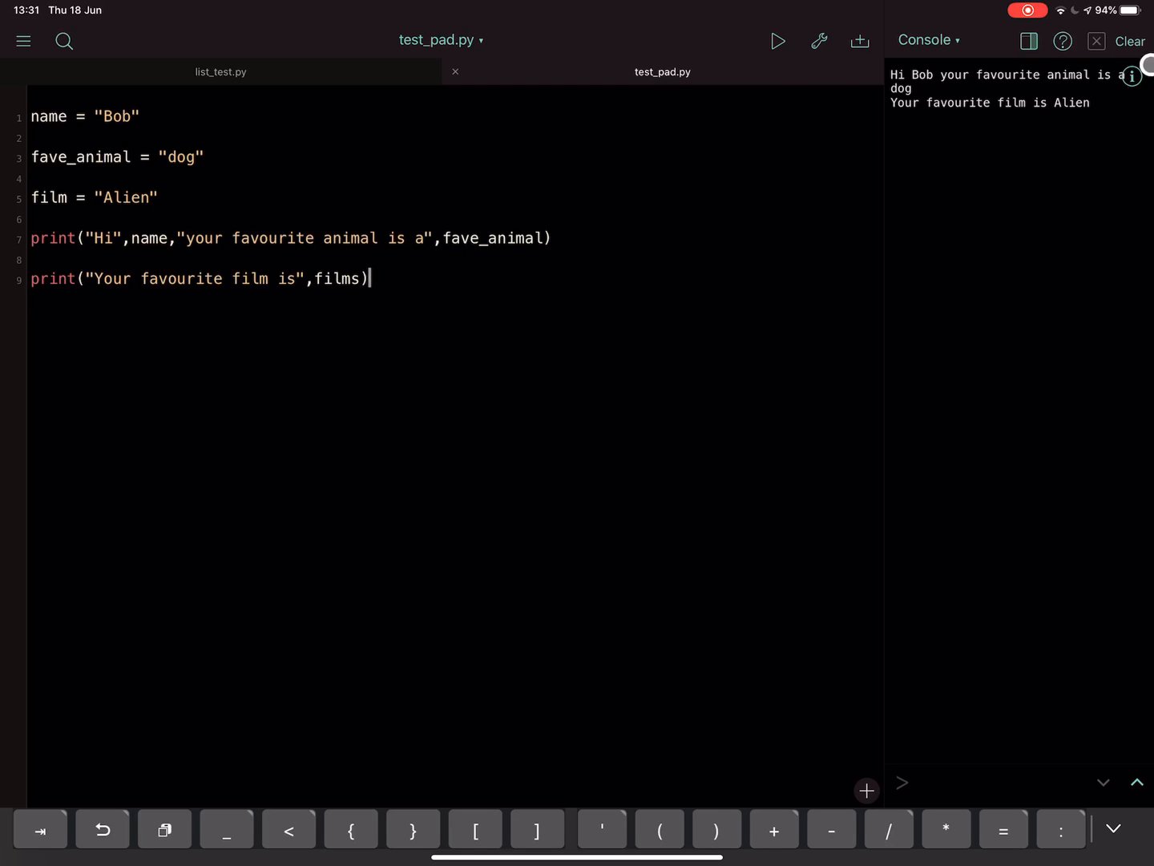
{"action": "left_click", "coordinate": [778, 40]}
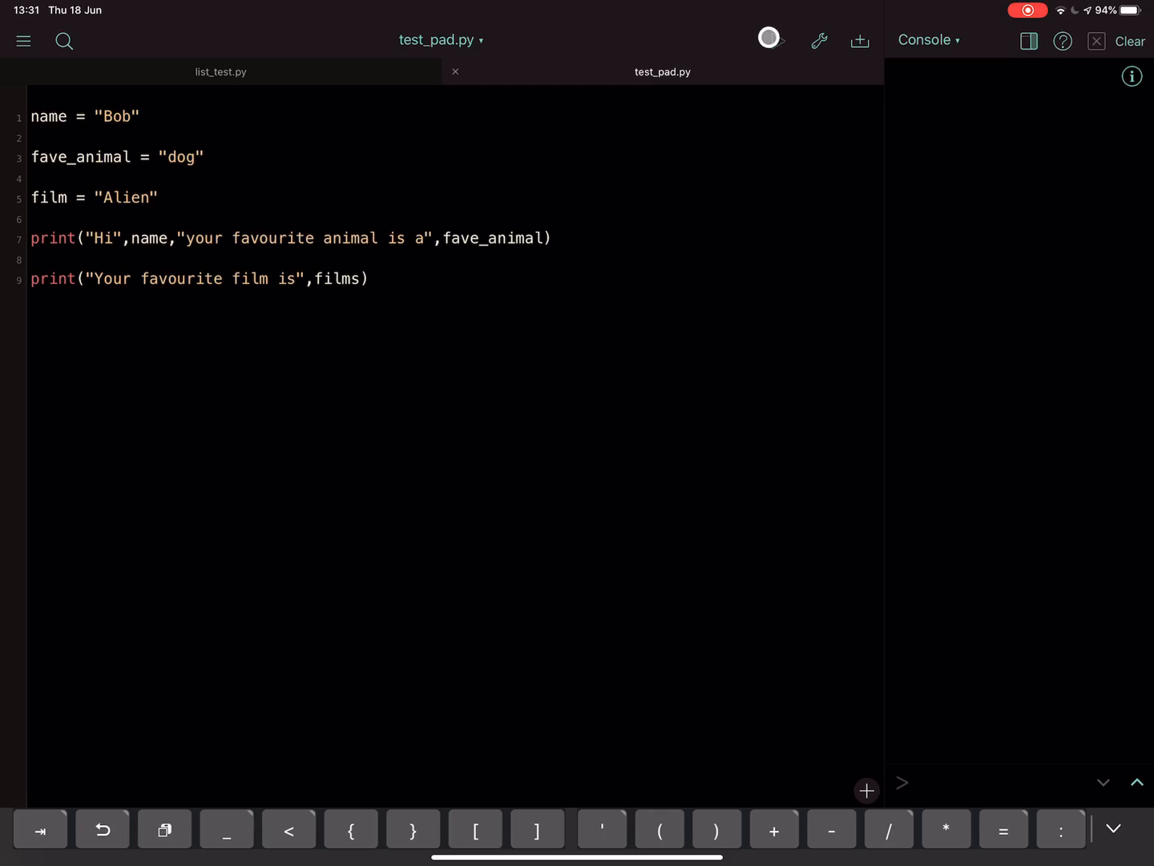
{"action": "left_click", "coordinate": [776, 40]}
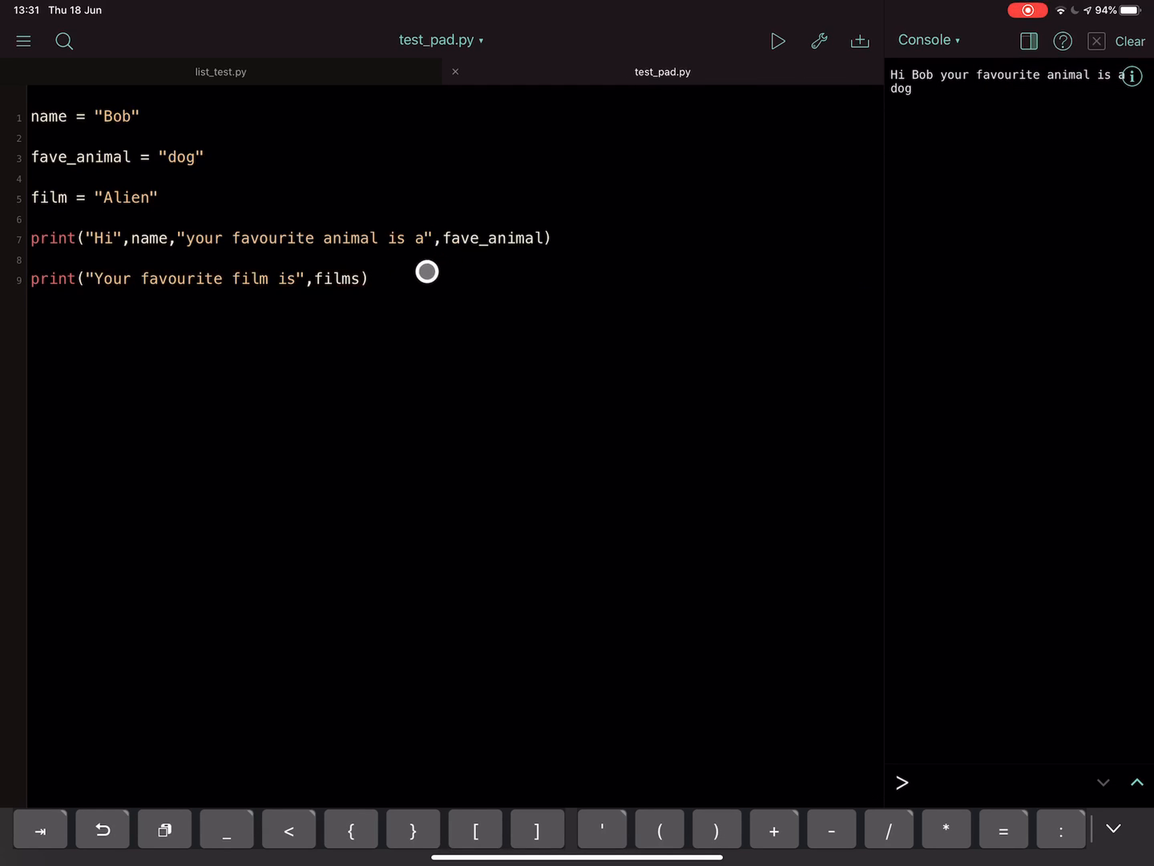
{"action": "mouse_move", "coordinate": [526, 274]}
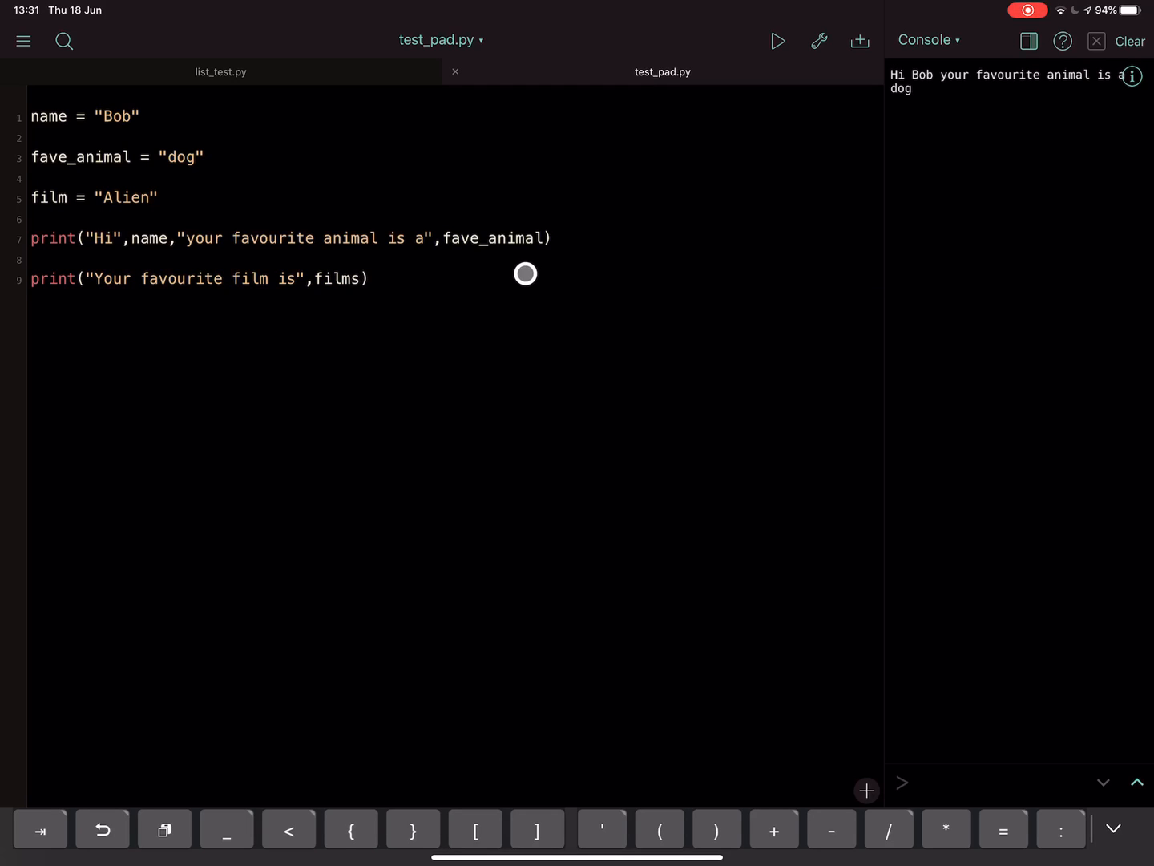
Revert films to film, leave Your outside the quotes with a comma, and rerun
{"action": "key", "text": "backspace"}
{"action": "type", "text": "\""}
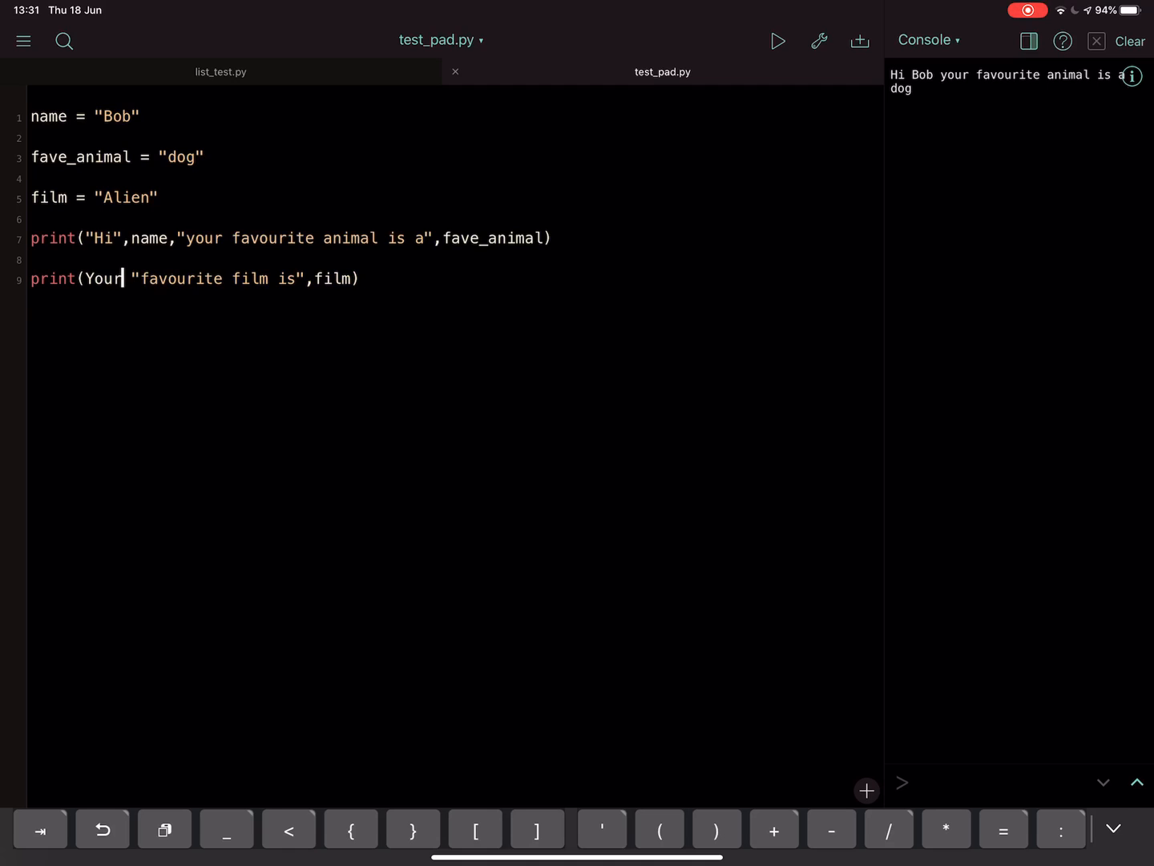
{"action": "type", "text": ","}
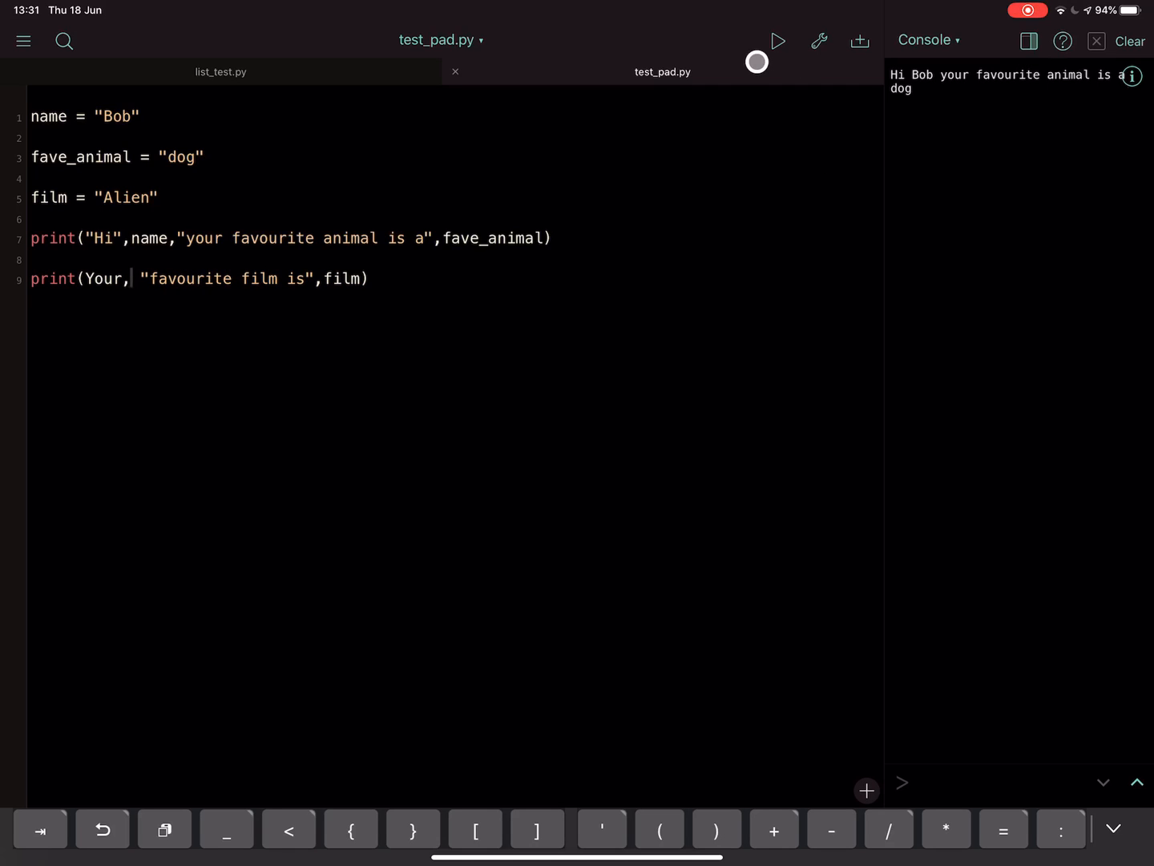
{"action": "left_click", "coordinate": [776, 40]}
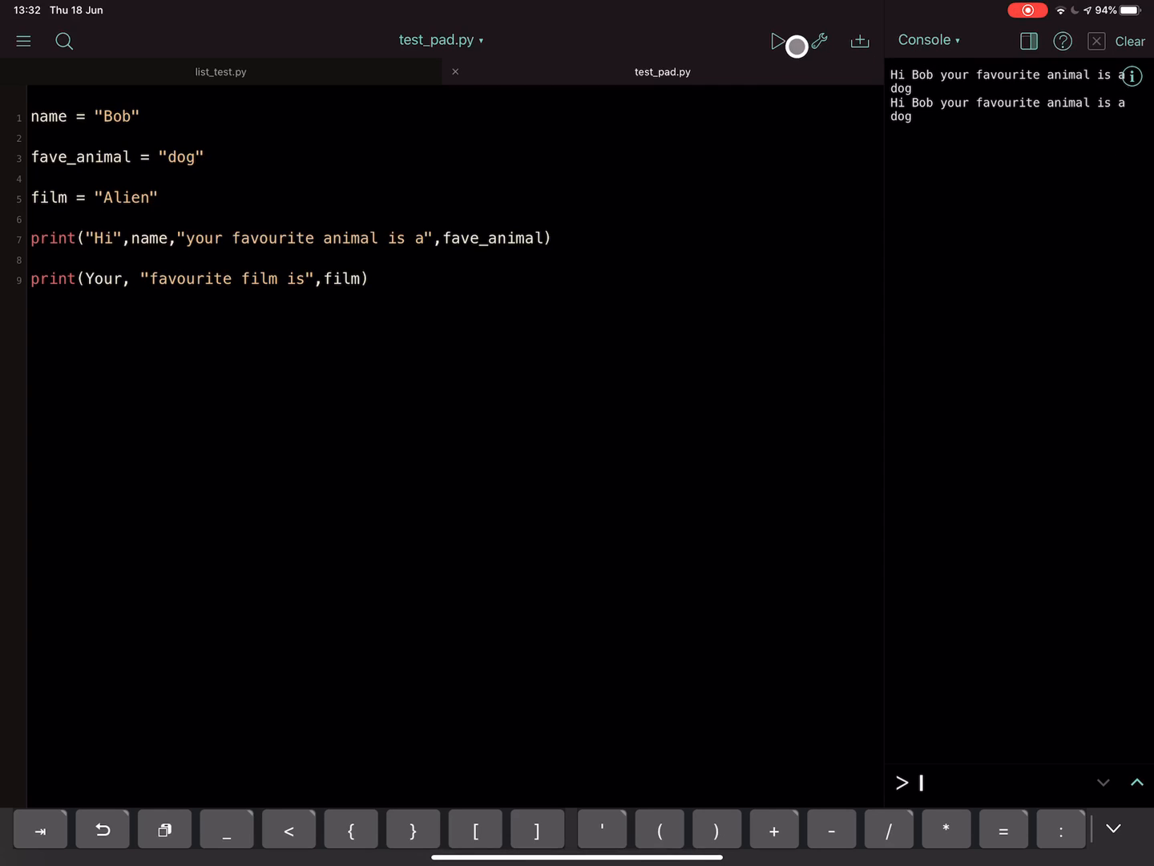
Run to show NameError name 'Your' is not defined and select Your on line 9
{"action": "left_click", "coordinate": [775, 41]}
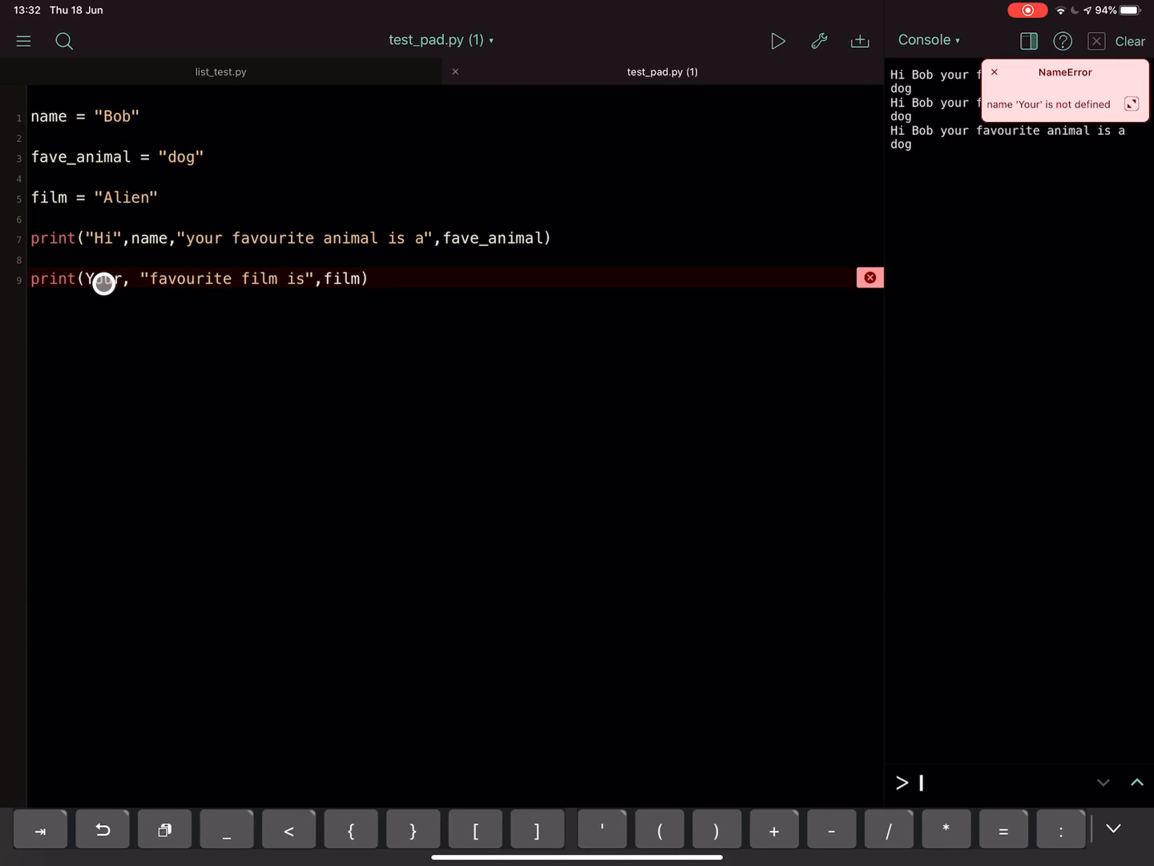
{"action": "double_click", "coordinate": [102, 279]}
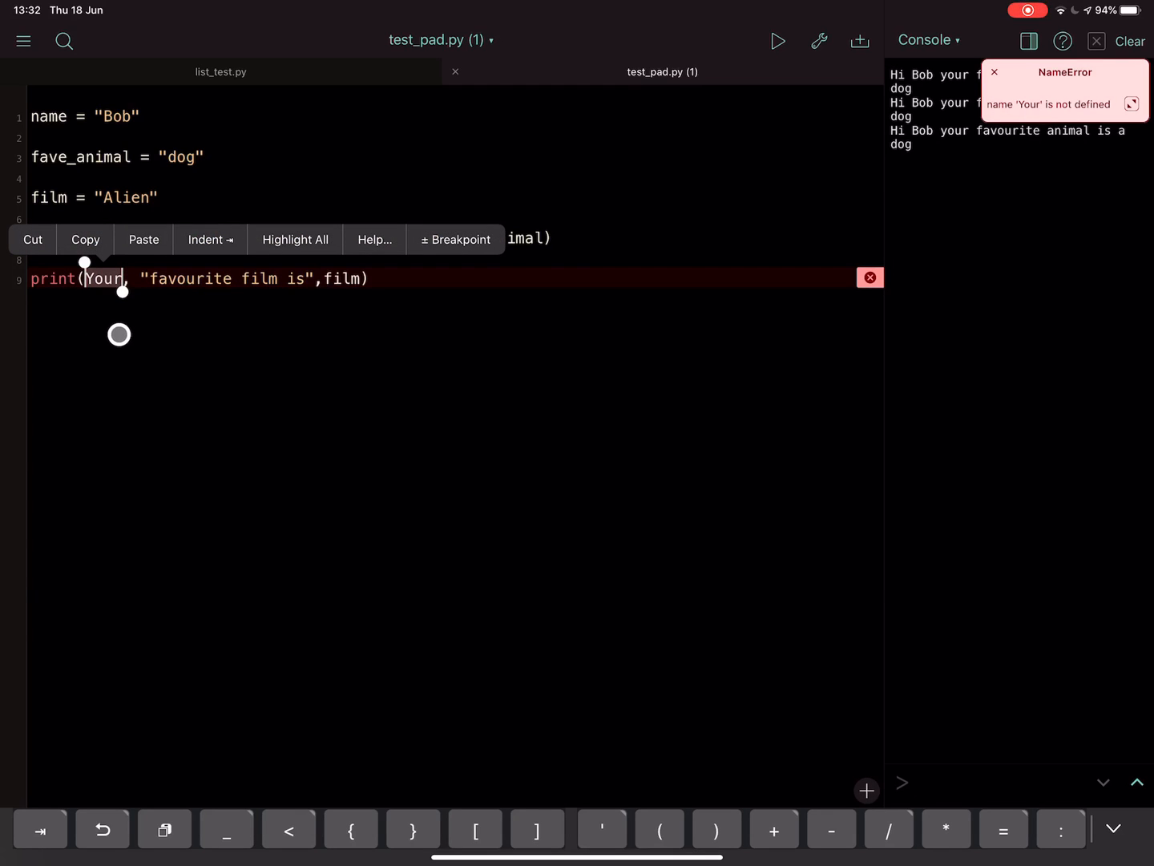